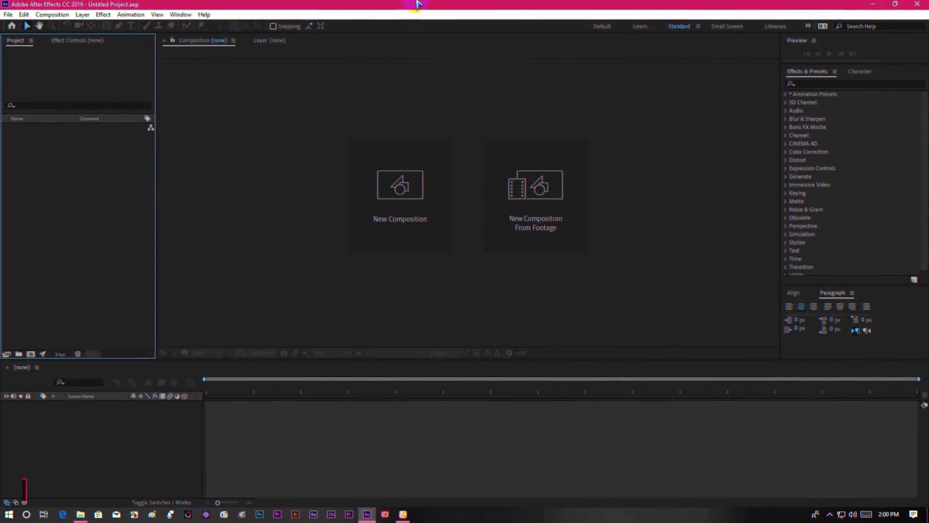
# Create Comp 1 from the HDTV 1080 25 preset, 10 s long, black background
pyautogui.click(399, 185)
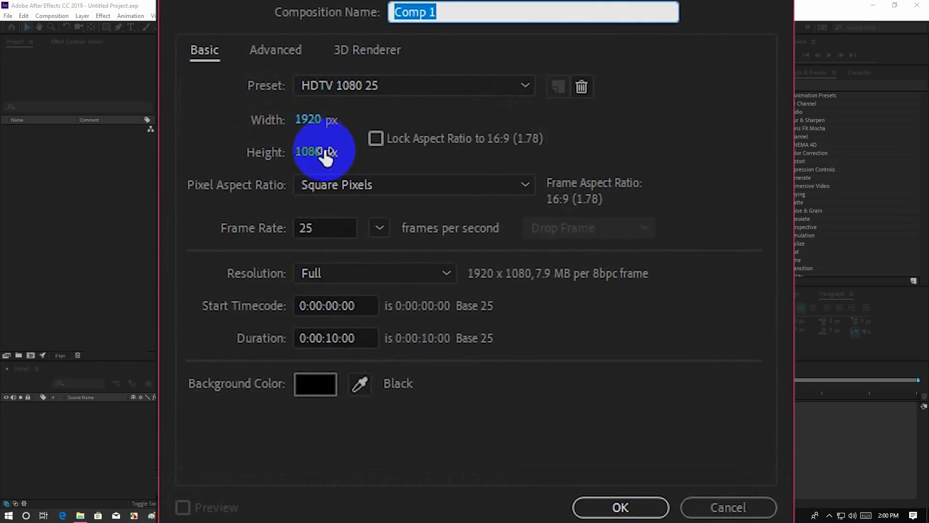
pyautogui.moveTo(323, 234)
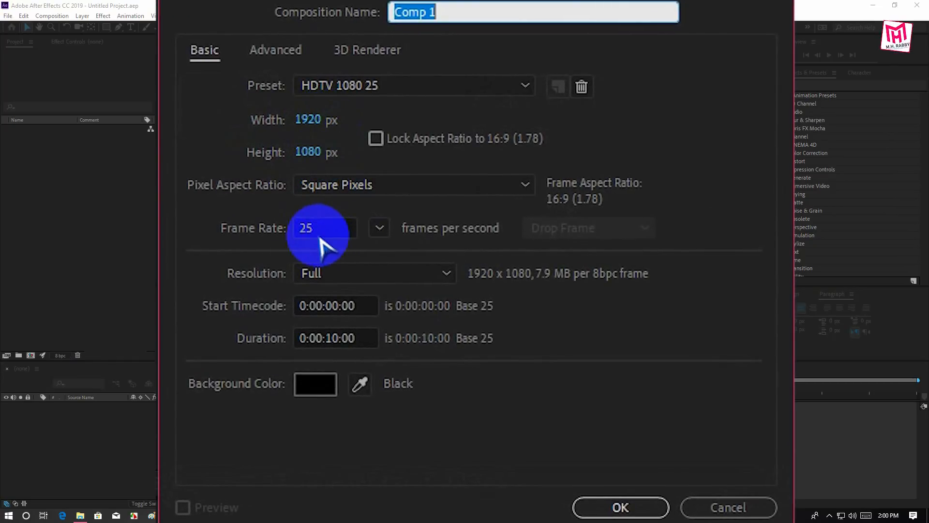
pyautogui.moveTo(477, 383)
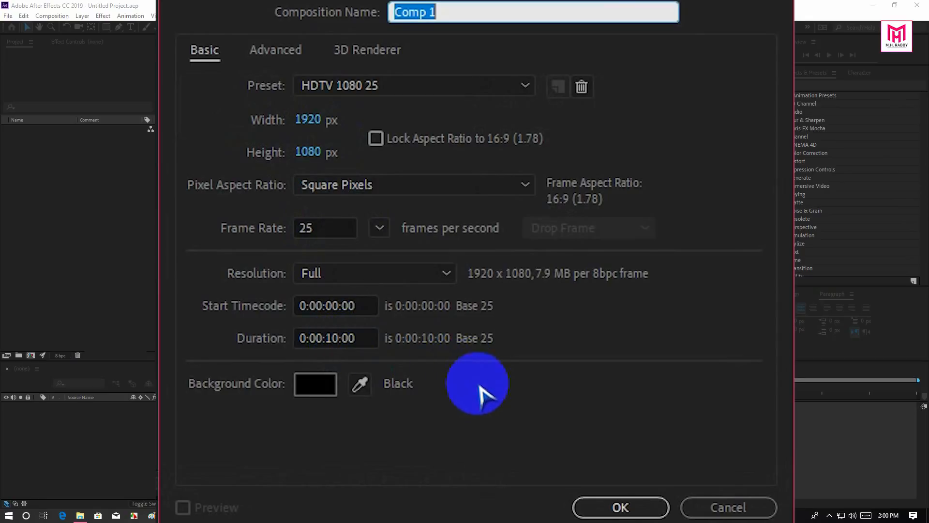
pyautogui.click(620, 507)
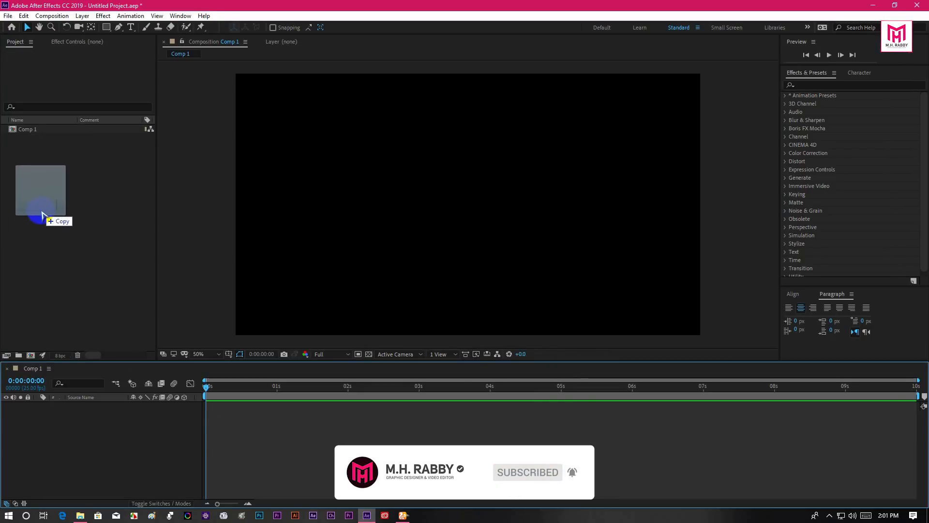
# Import mh signature.png into the project and add it as a layer in Comp 1
pyautogui.moveTo(40, 190); pyautogui.dragTo(47, 137)
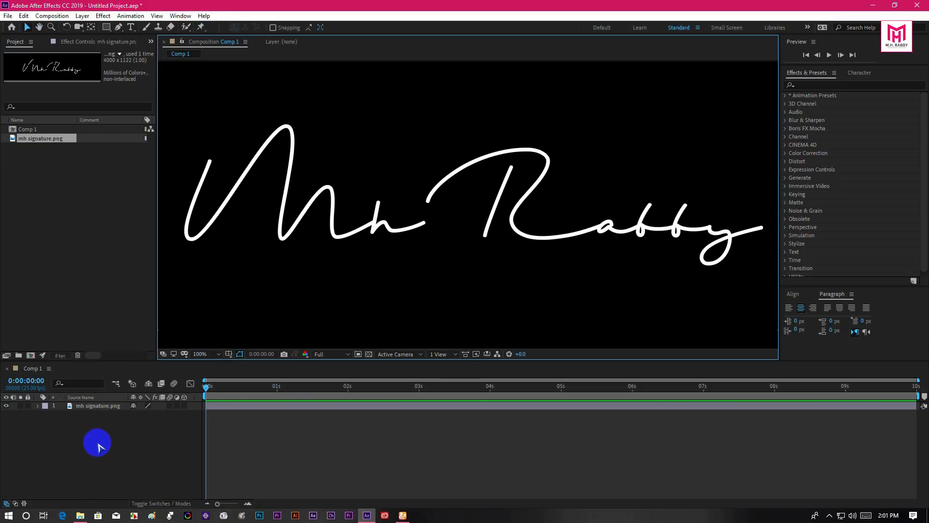
pyautogui.click(130, 27)
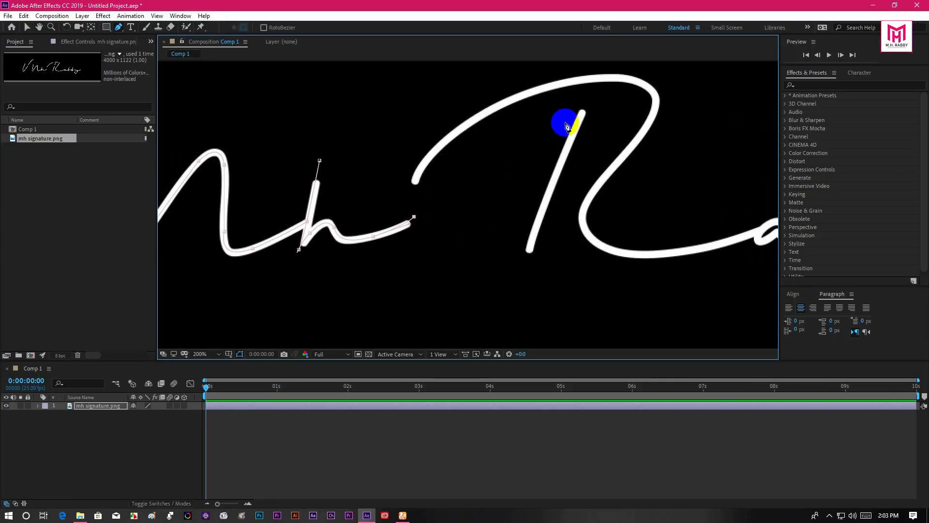
pyautogui.moveTo(513, 145)
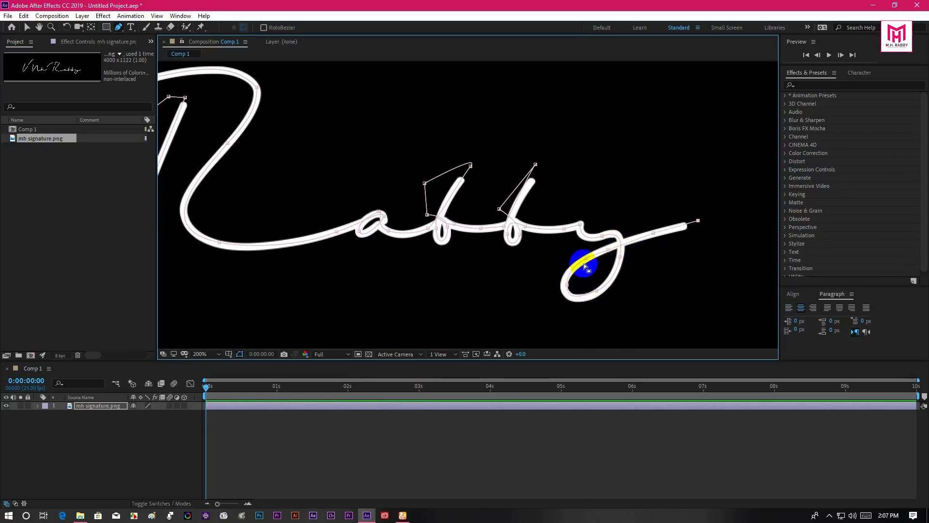
# Finish tracing the 'Mh Rabby' strokes with the Pen tool and zoom out to view the full path
pyautogui.click(212, 354)
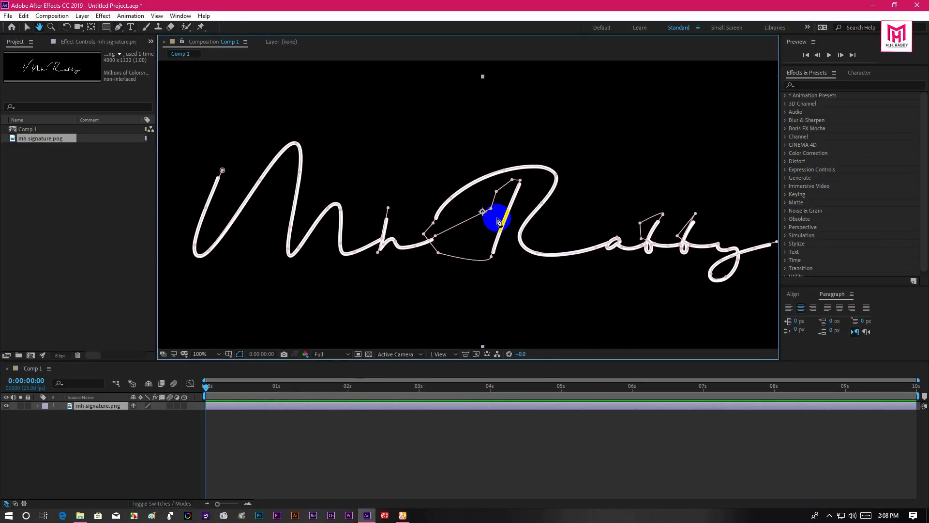
pyautogui.click(117, 27)
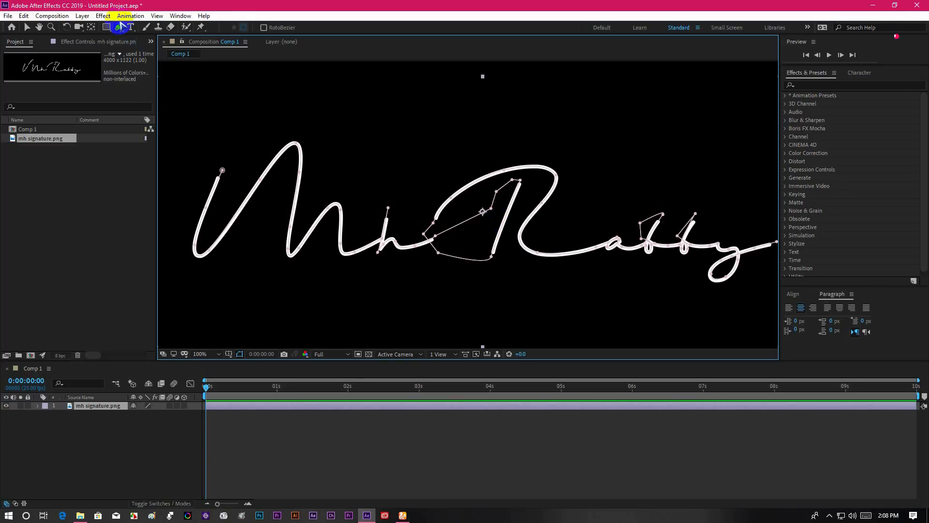
# Find Stroke in Effects & Presets and apply Generate > Stroke to the signature layer
pyautogui.click(102, 16)
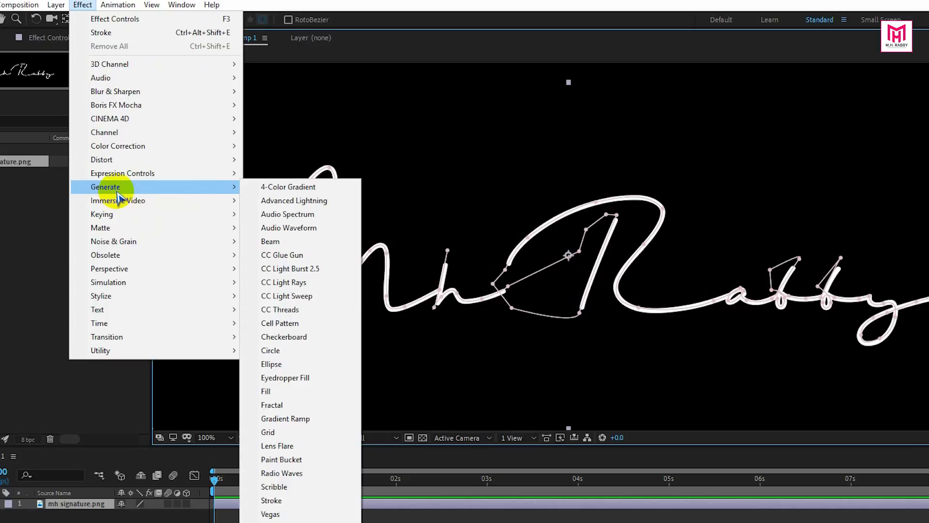
pyautogui.moveTo(271, 500)
pyautogui.write('s')
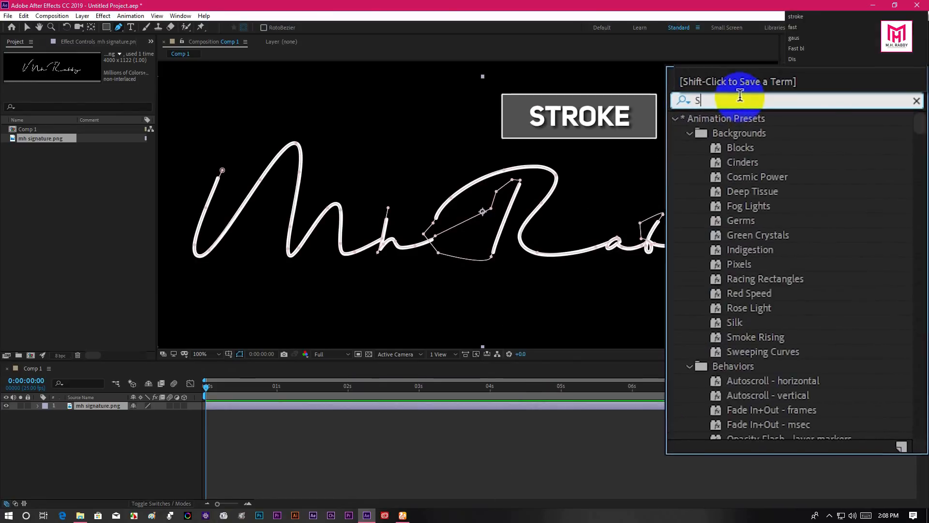
pyautogui.write('troke')
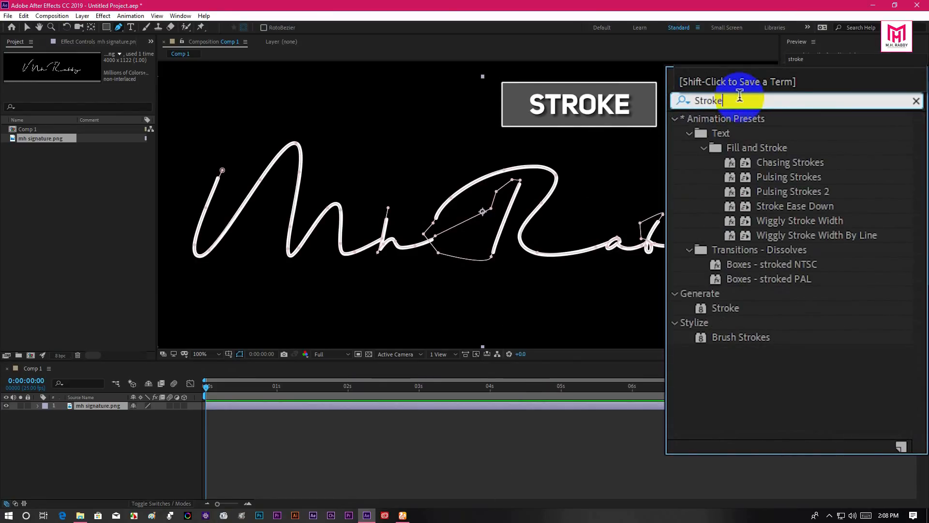
pyautogui.click(724, 307)
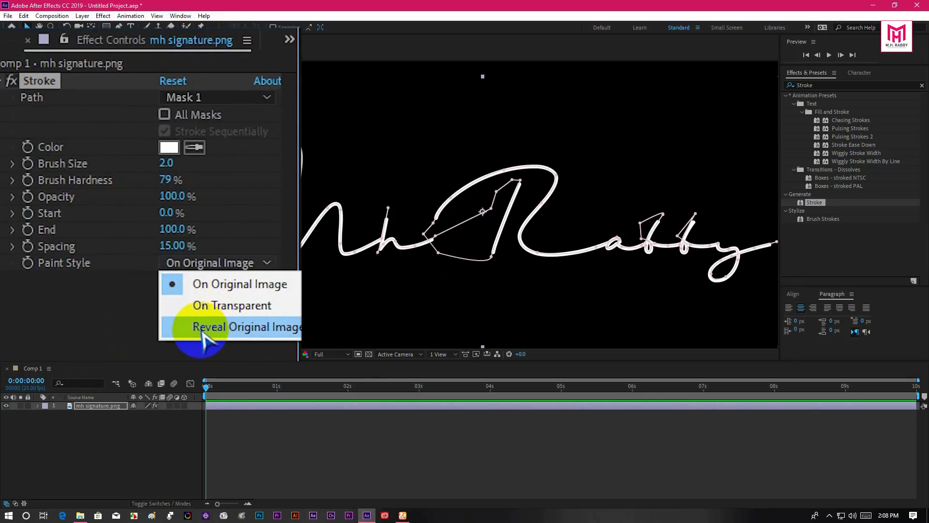
pyautogui.moveTo(256, 347)
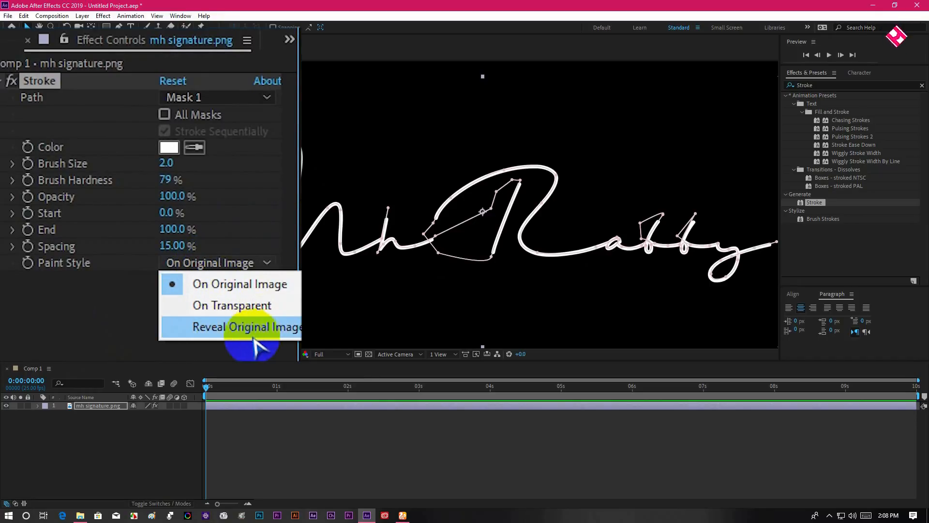
# Set the Stroke Paint Style to Reveal Original Image so the handwriting shows only where stroked
pyautogui.click(245, 327)
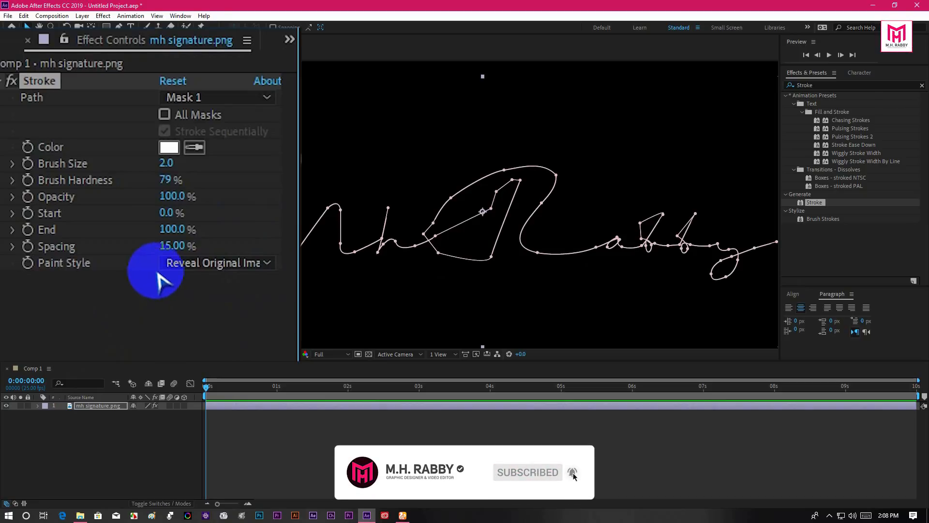
pyautogui.click(444, 386)
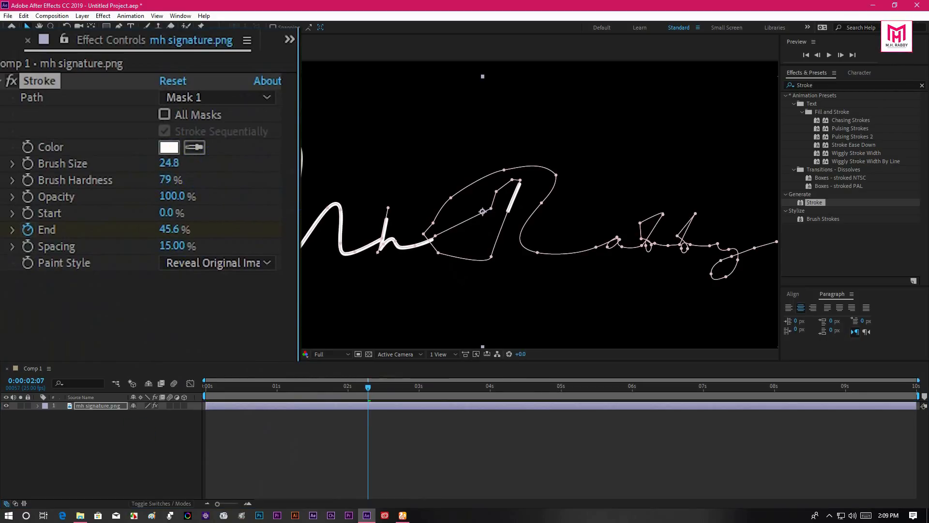
# Raise Brush Size to about 9.9 and keyframe End from 0% to 100% so the signature writes on
pyautogui.moveTo(169, 163); pyautogui.dragTo(154, 163)
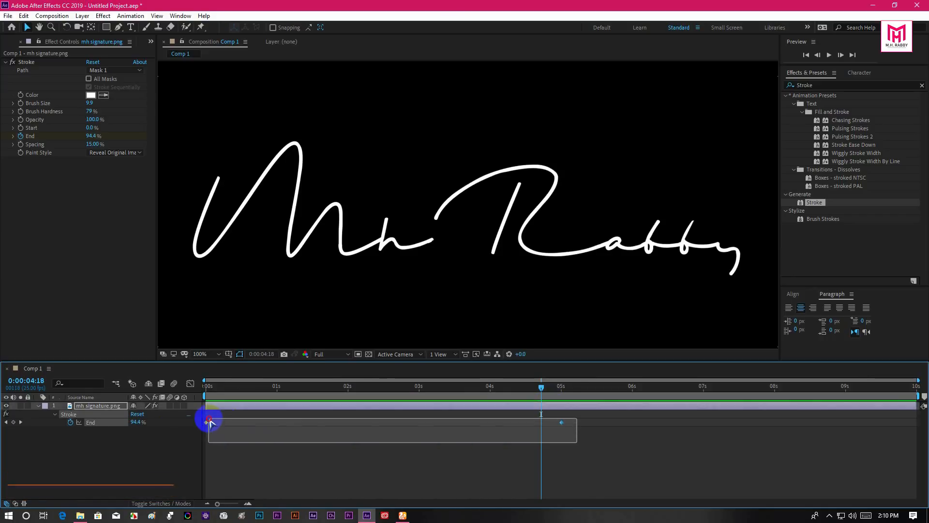
# Apply Easy Ease (F9) to the End keyframes and view the speed curve in the Graph Editor
pyautogui.press('f9')
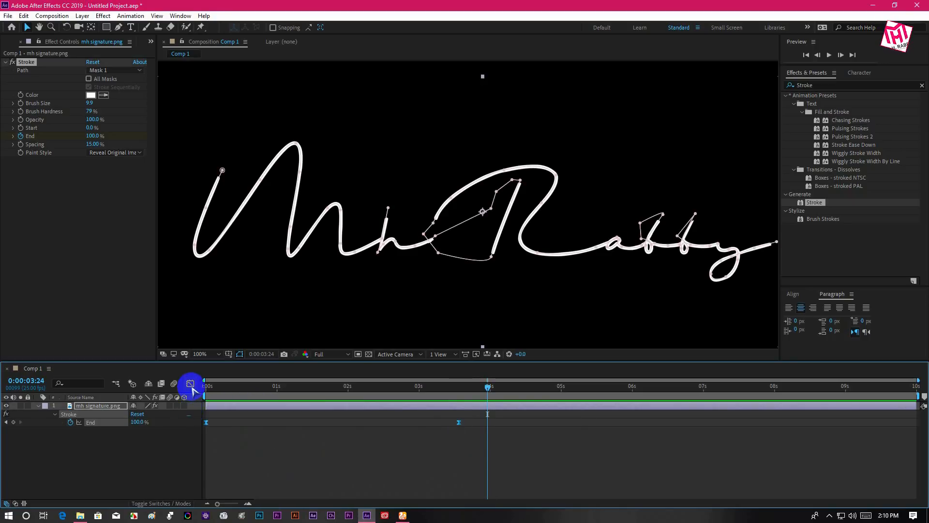
pyautogui.click(190, 383)
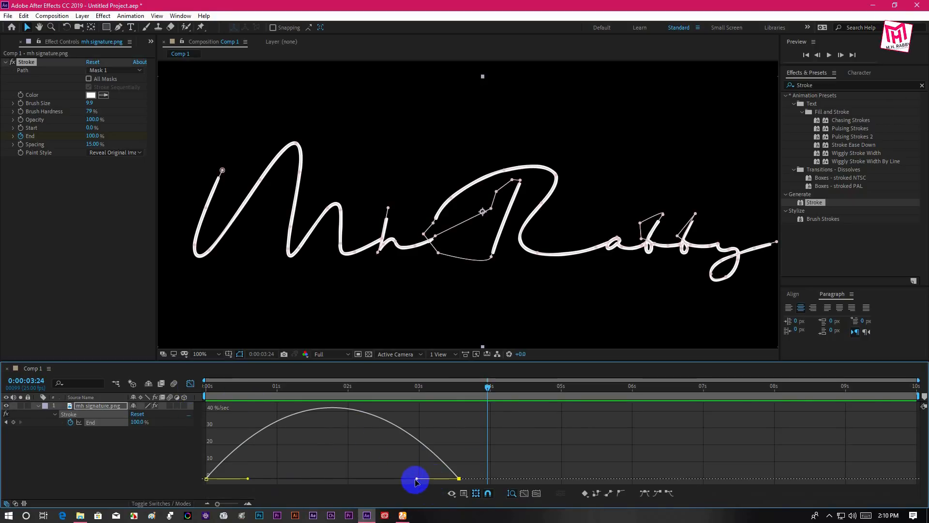